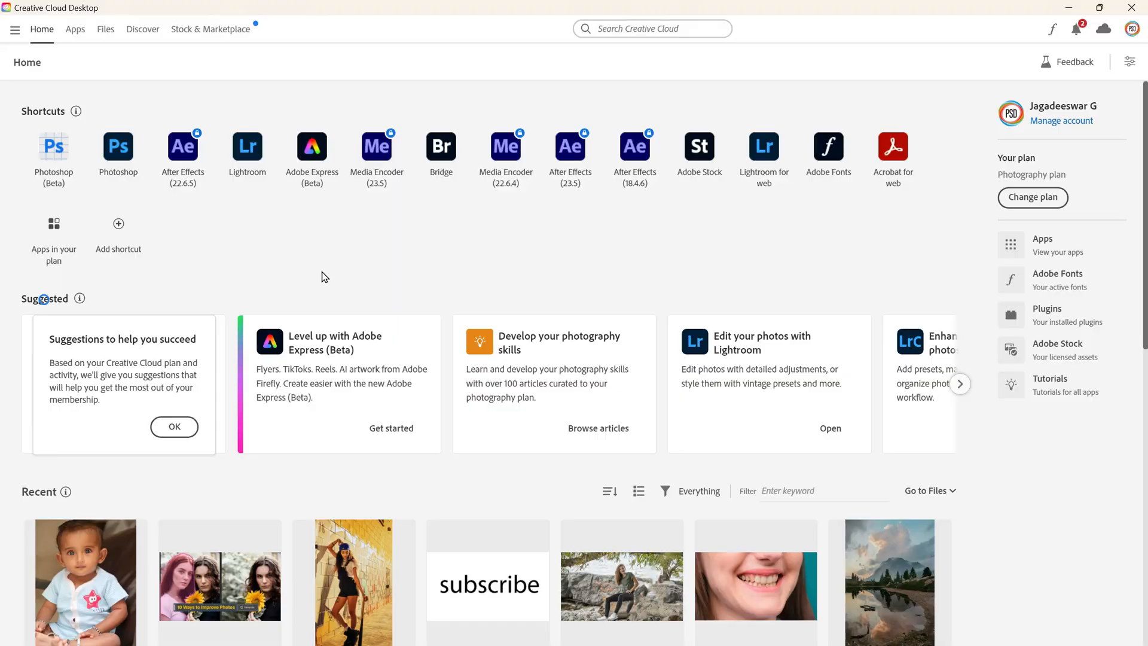
# Launch Photoshop (Beta) from the installed beta apps in Creative Cloud Desktop
pyautogui.click(75, 29)
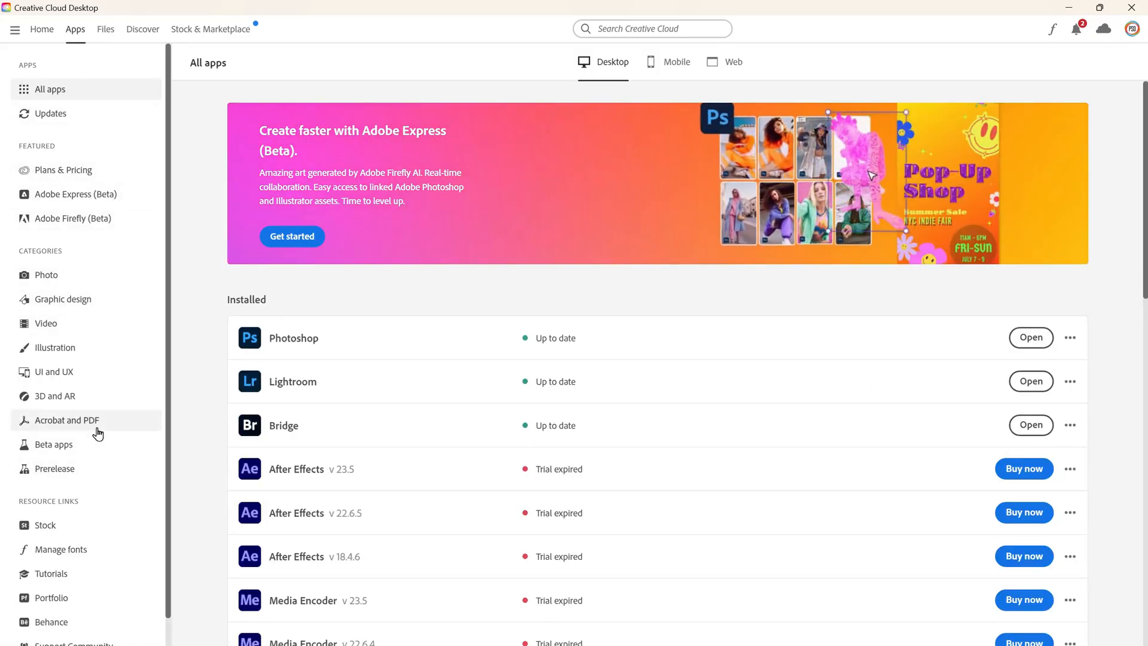
pyautogui.click(55, 444)
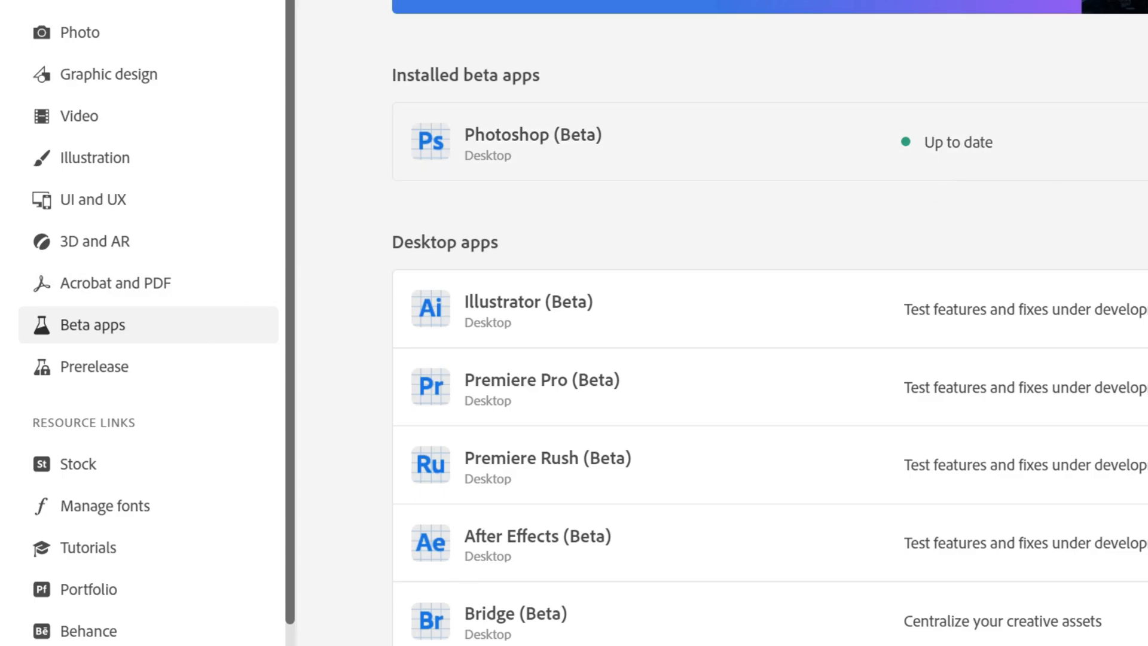
pyautogui.scroll(3)
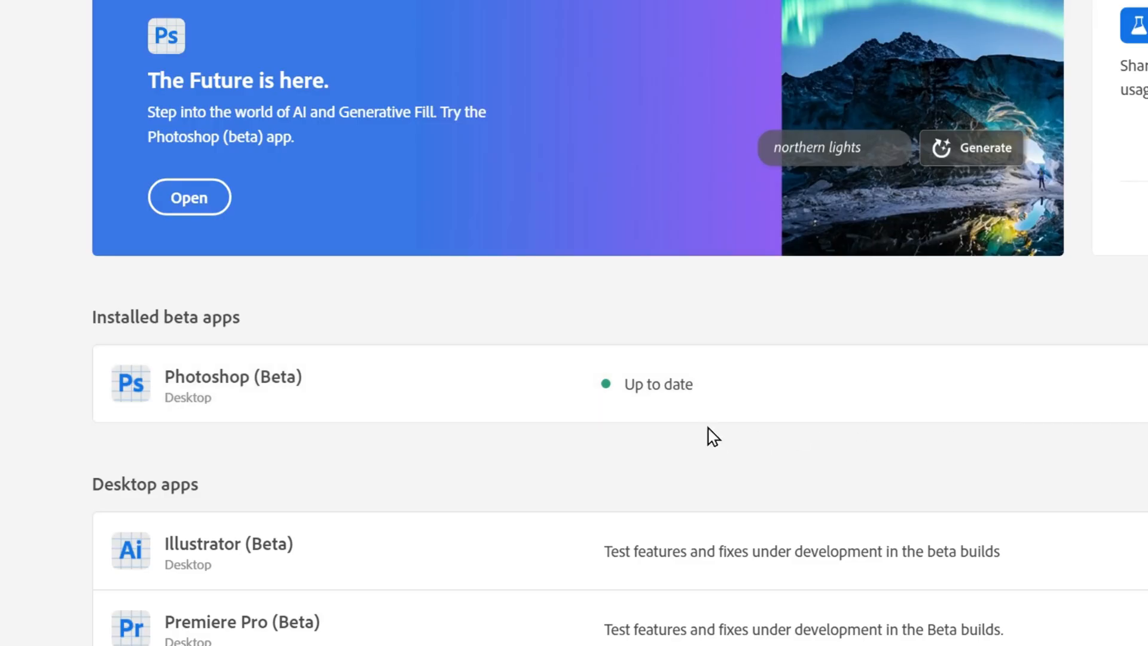
pyautogui.moveTo(662, 419)
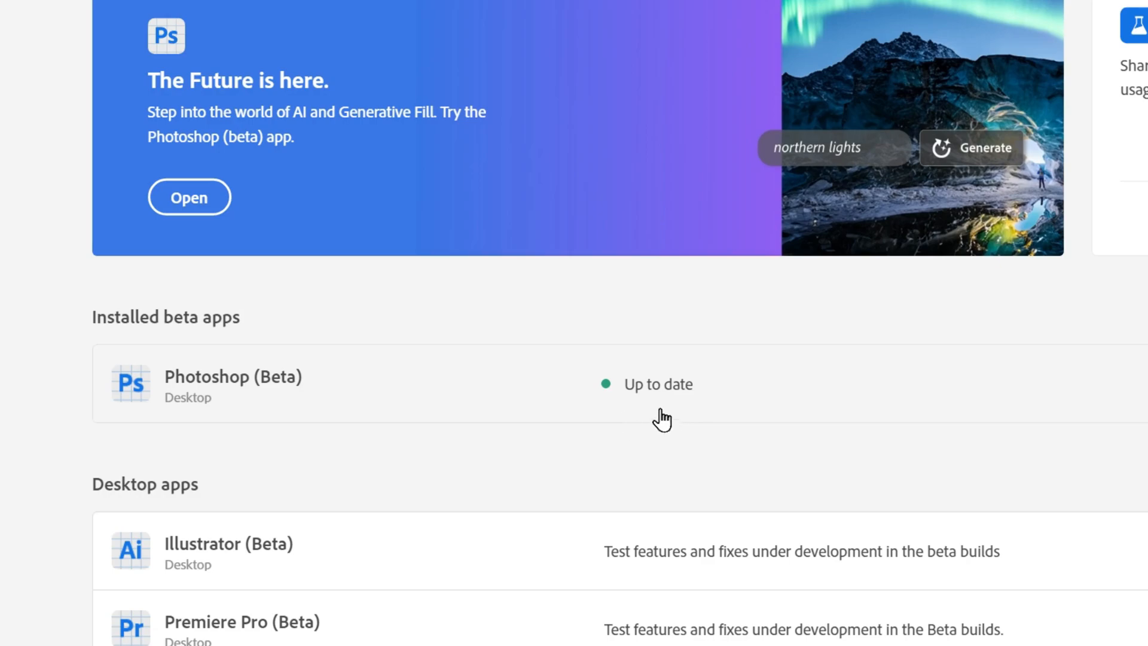
pyautogui.moveTo(650, 423)
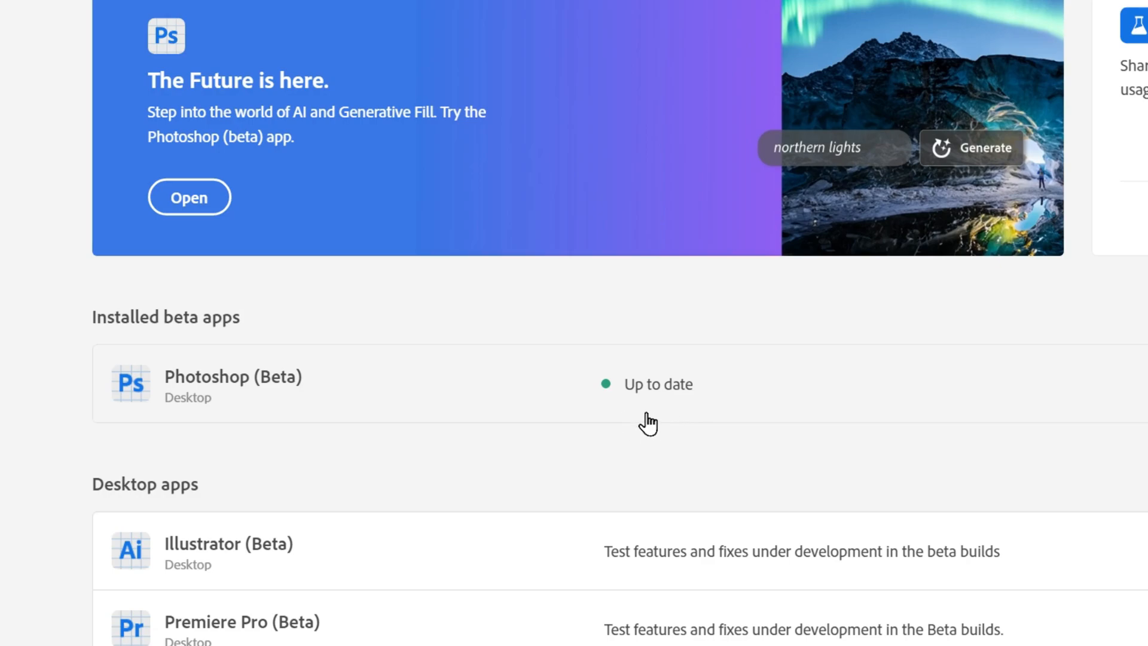
pyautogui.click(189, 196)
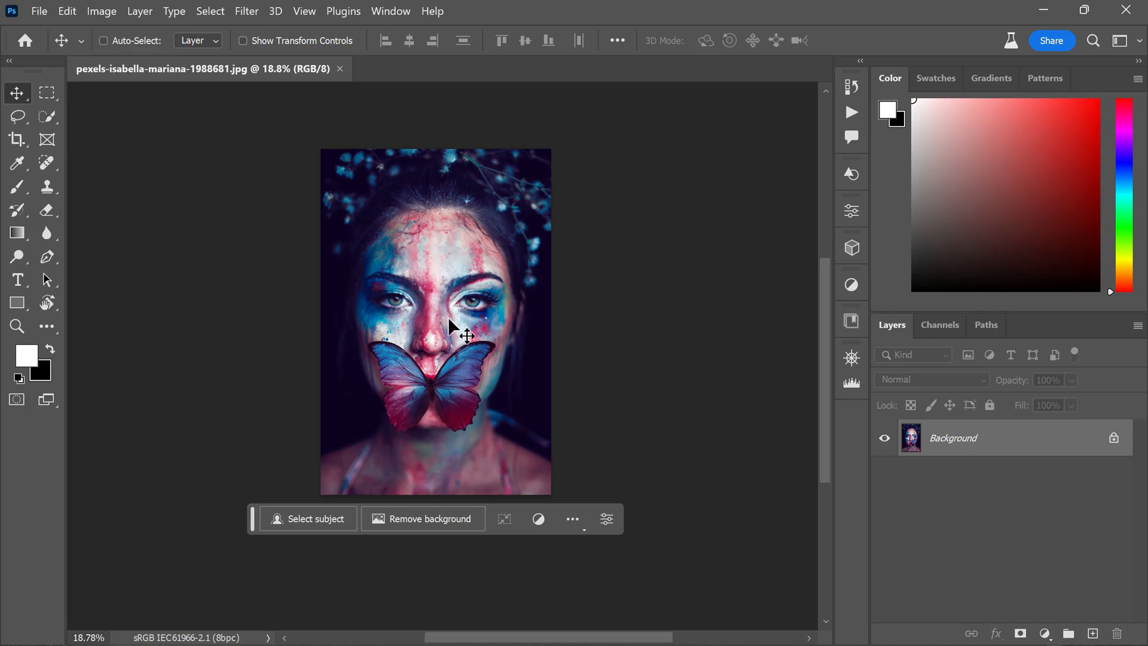
pyautogui.moveTo(428, 377)
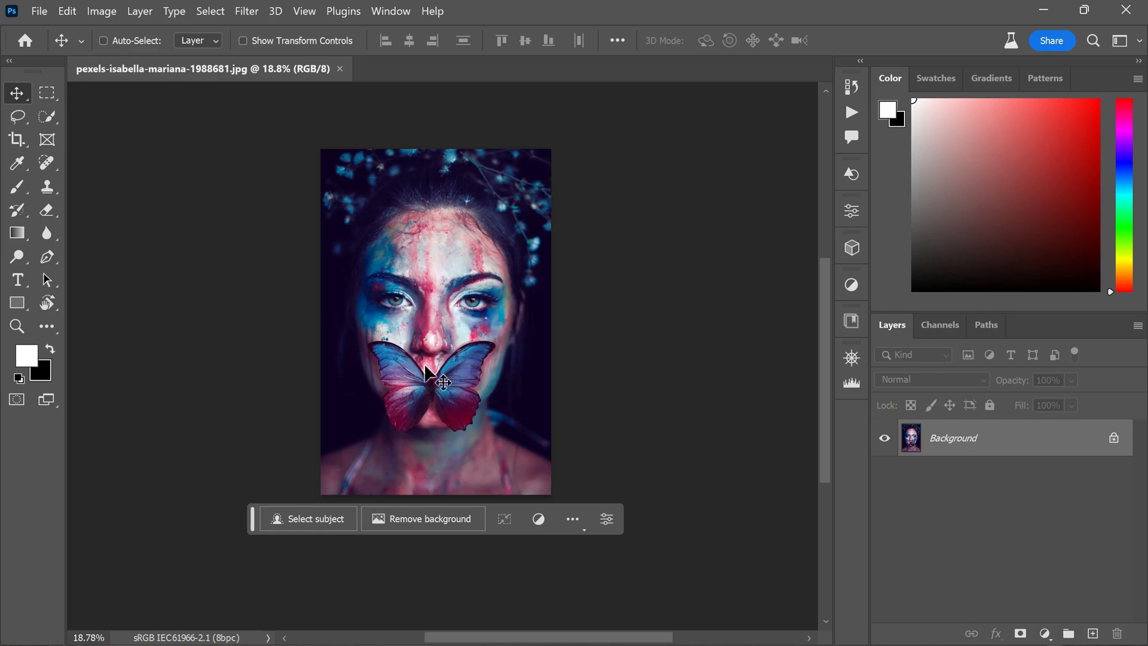
pyautogui.moveTo(443, 397)
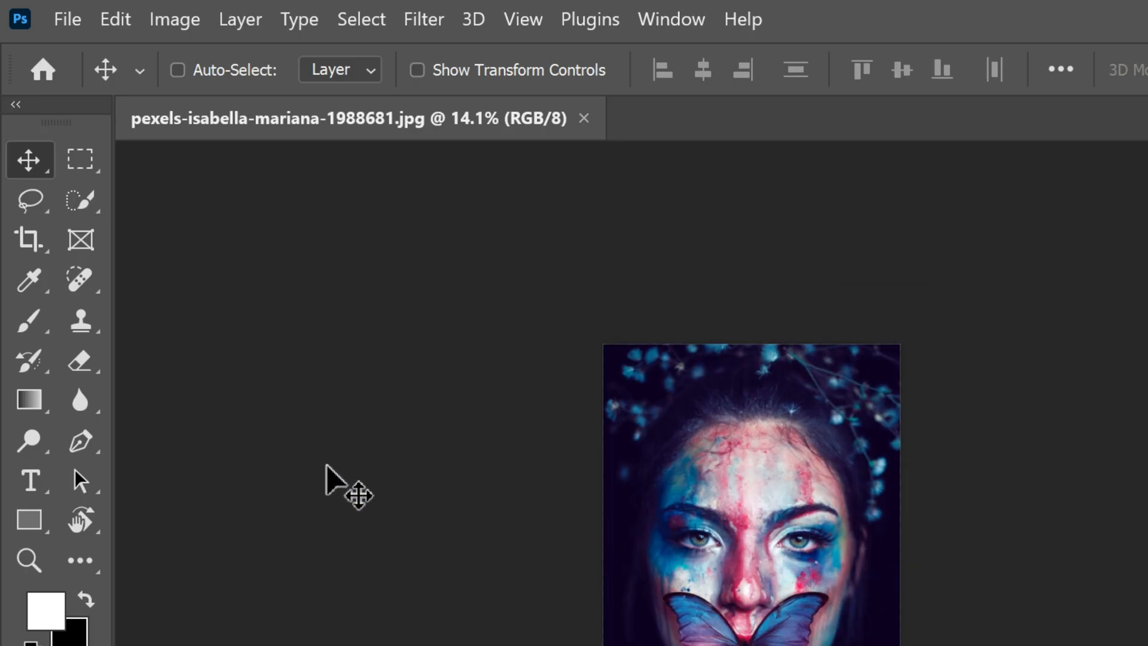
pyautogui.moveTo(30, 239)
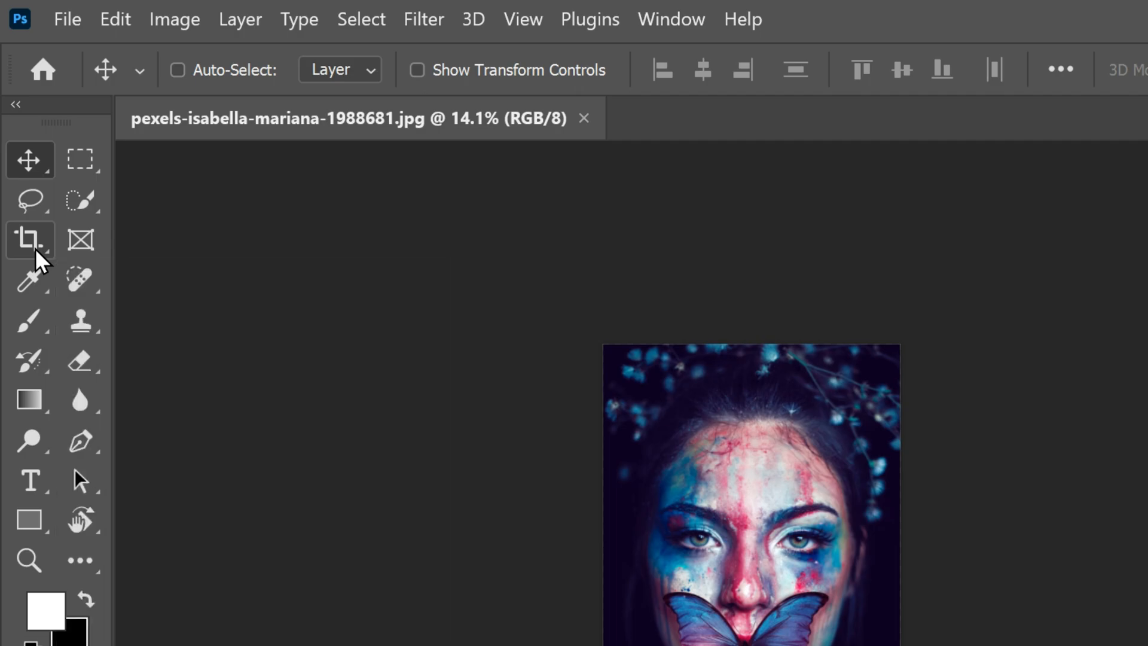
# Switch to the Crop tool with Generative Expand as its fill
pyautogui.click(30, 239)
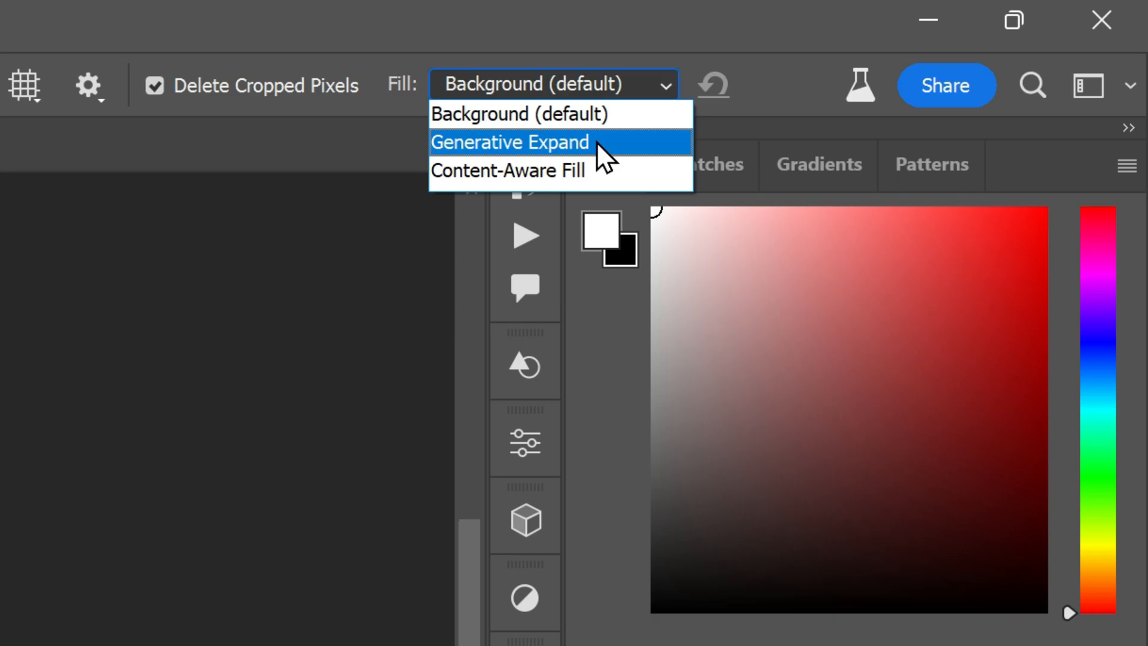
pyautogui.click(509, 142)
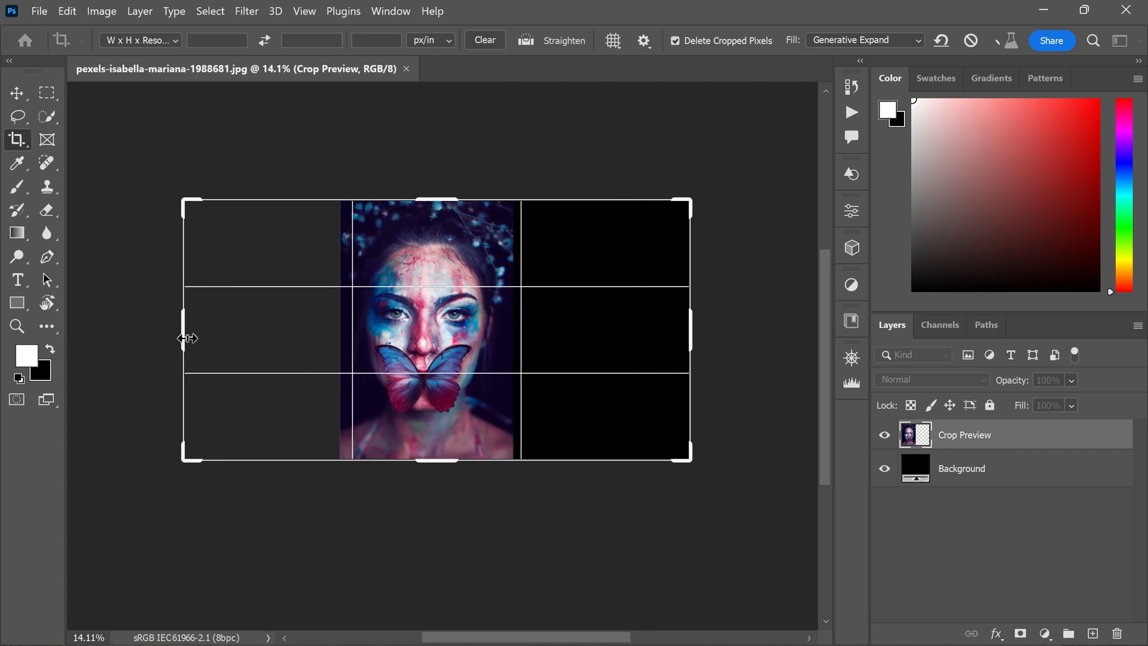
# Widen the crop past both sides of the portrait and open the Generative Expand prompt
pyautogui.moveTo(437, 198); pyautogui.dragTo(445, 165)
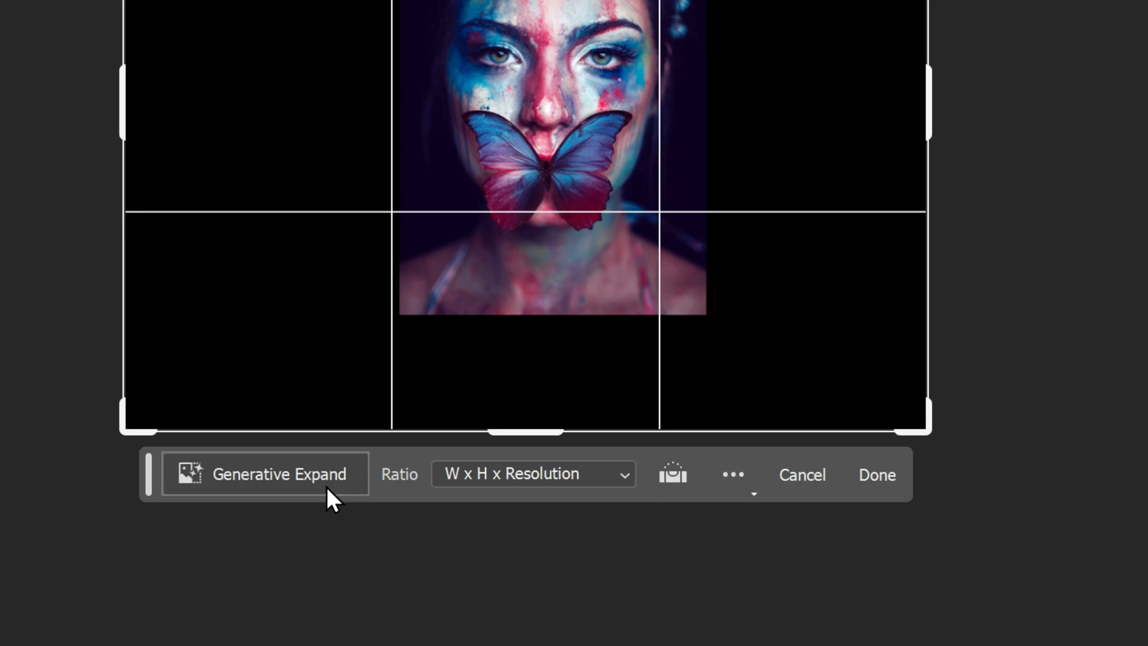
pyautogui.click(279, 474)
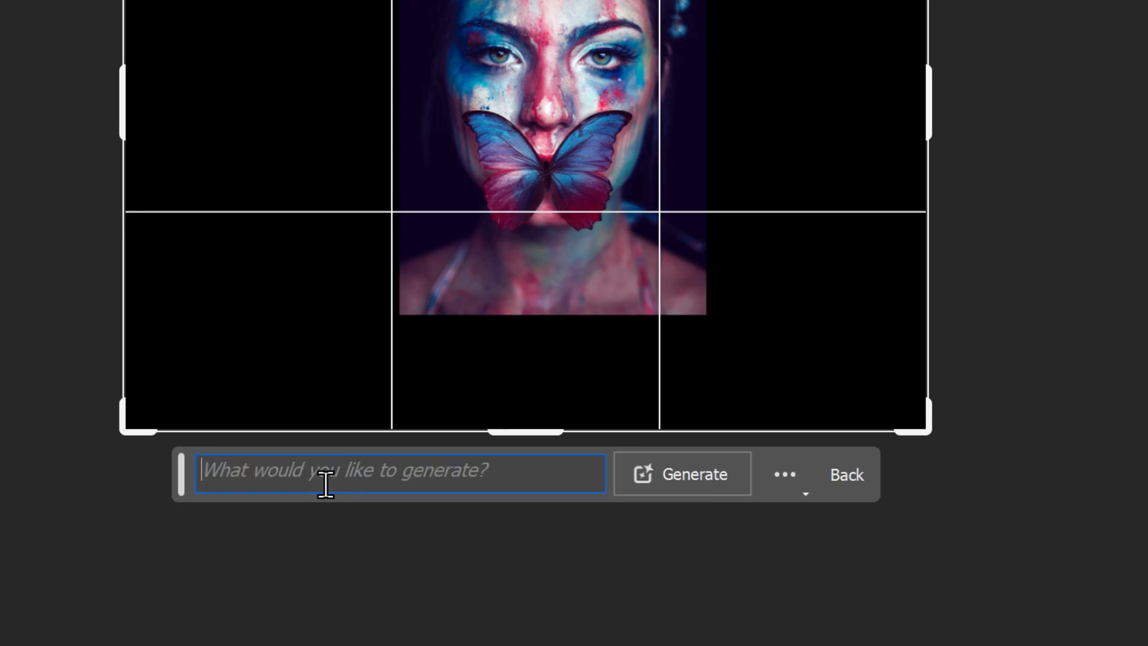
pyautogui.moveTo(490, 473)
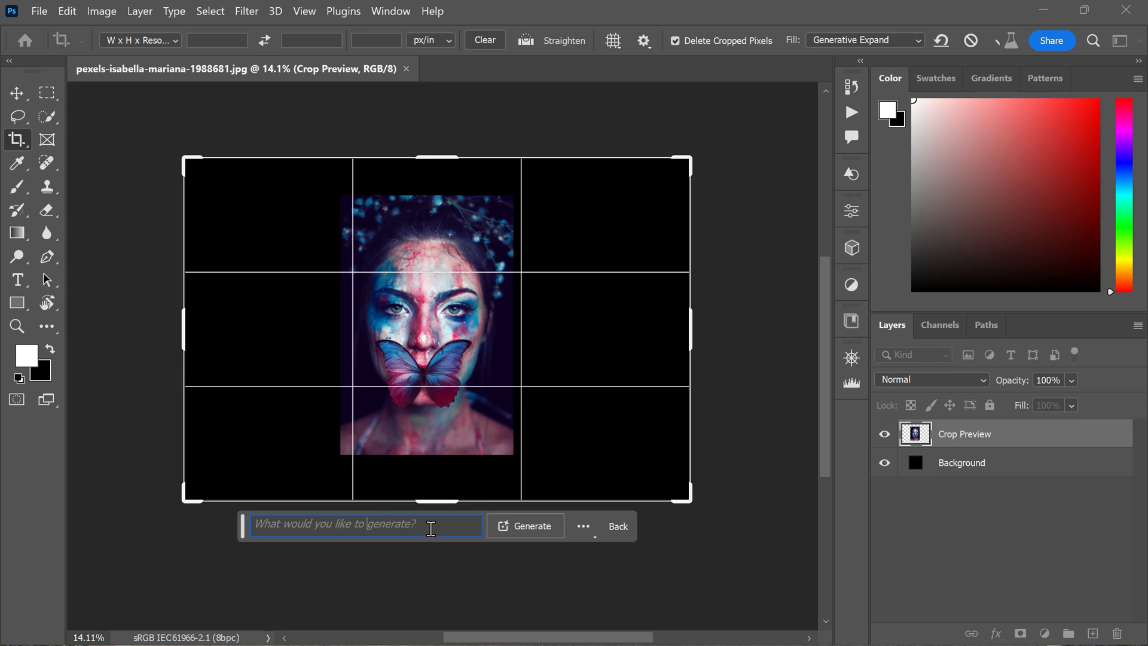
pyautogui.moveTo(438, 525)
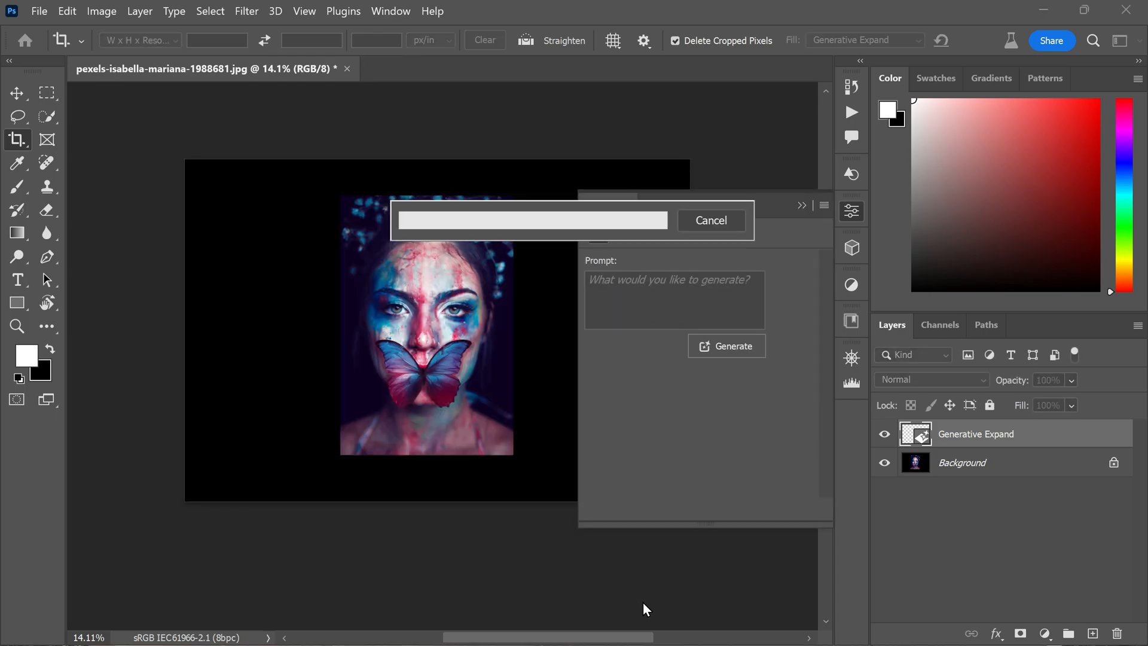
# Preview all three generated portrait backgrounds and keep the first with blue branches
pyautogui.click(727, 346)
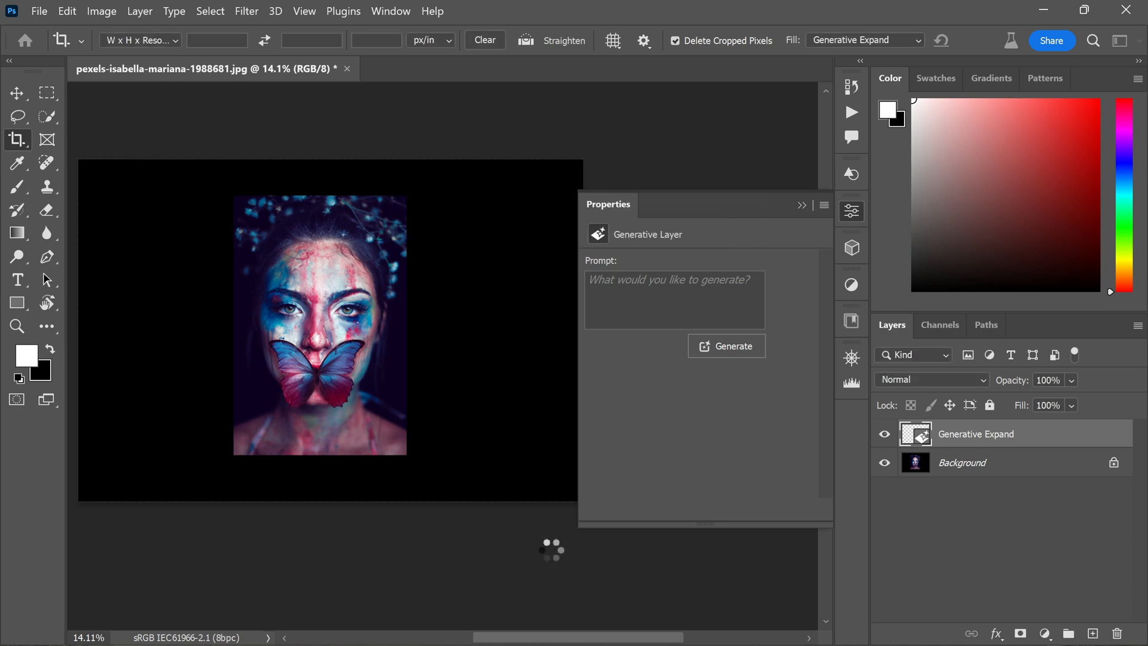
pyautogui.click(727, 346)
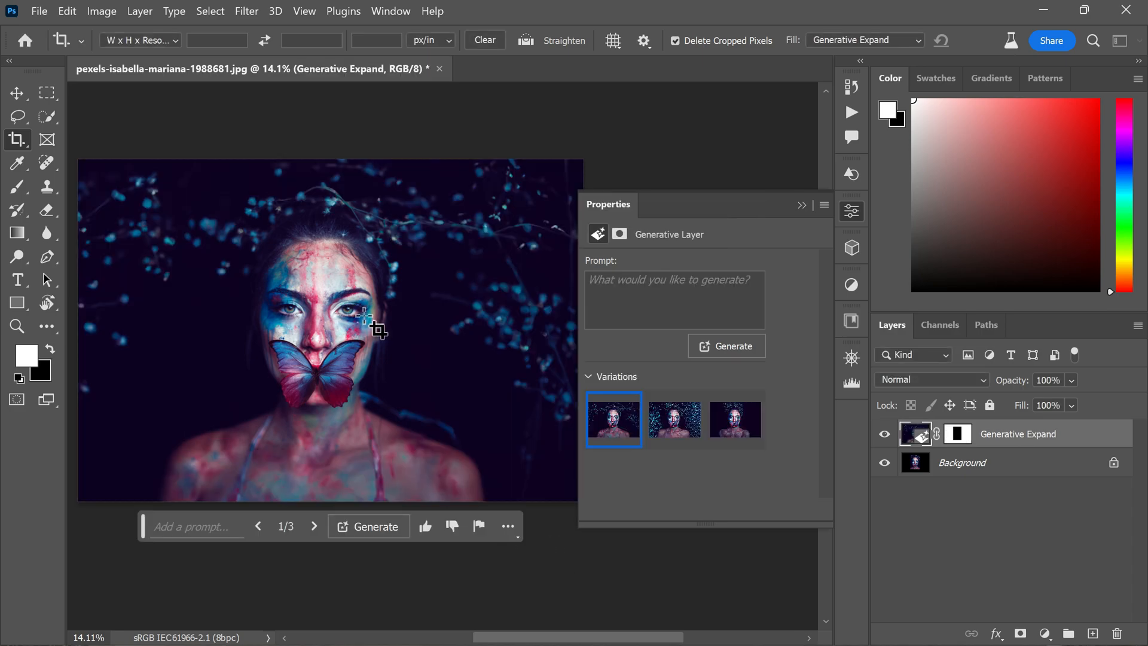
pyautogui.scroll(-3)
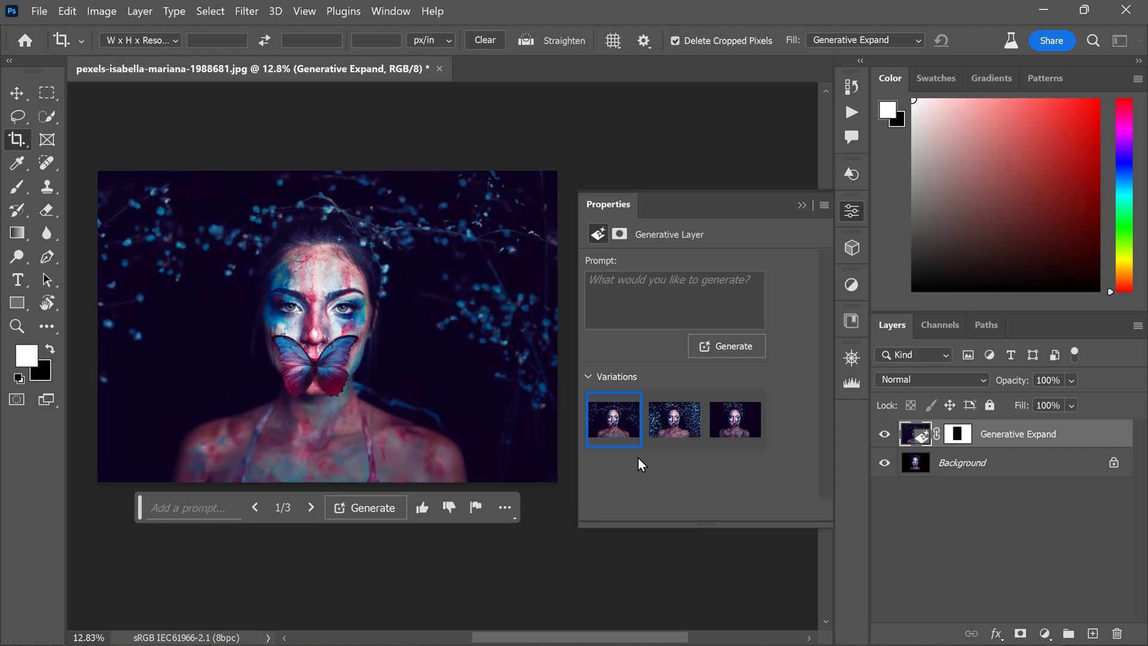
pyautogui.moveTo(674, 419)
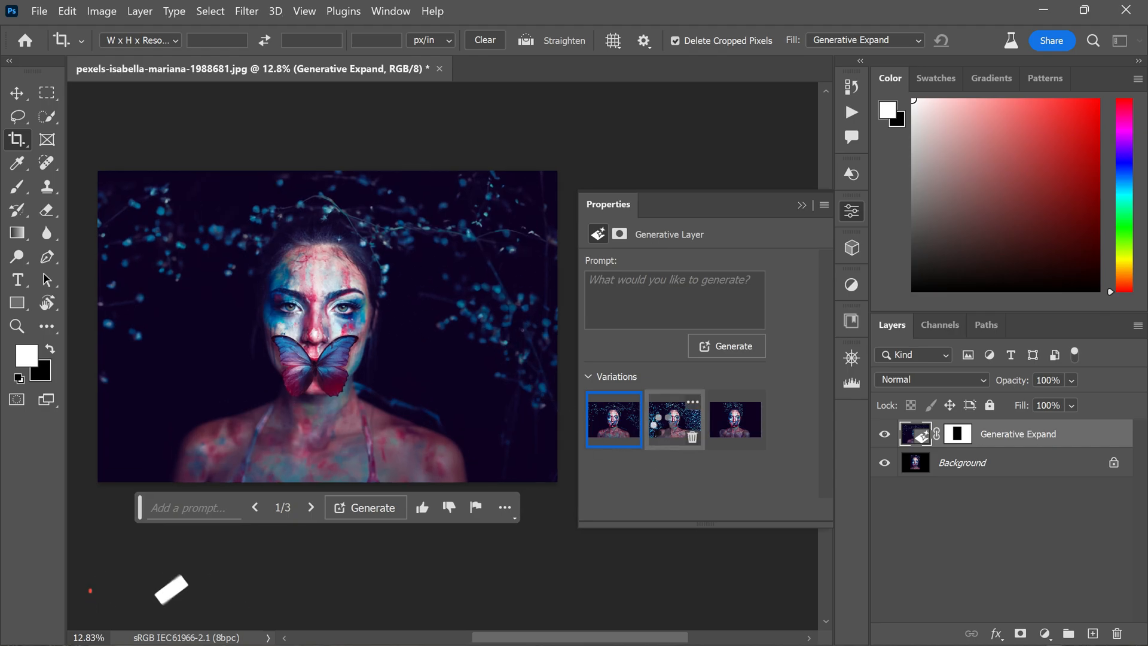
pyautogui.click(674, 420)
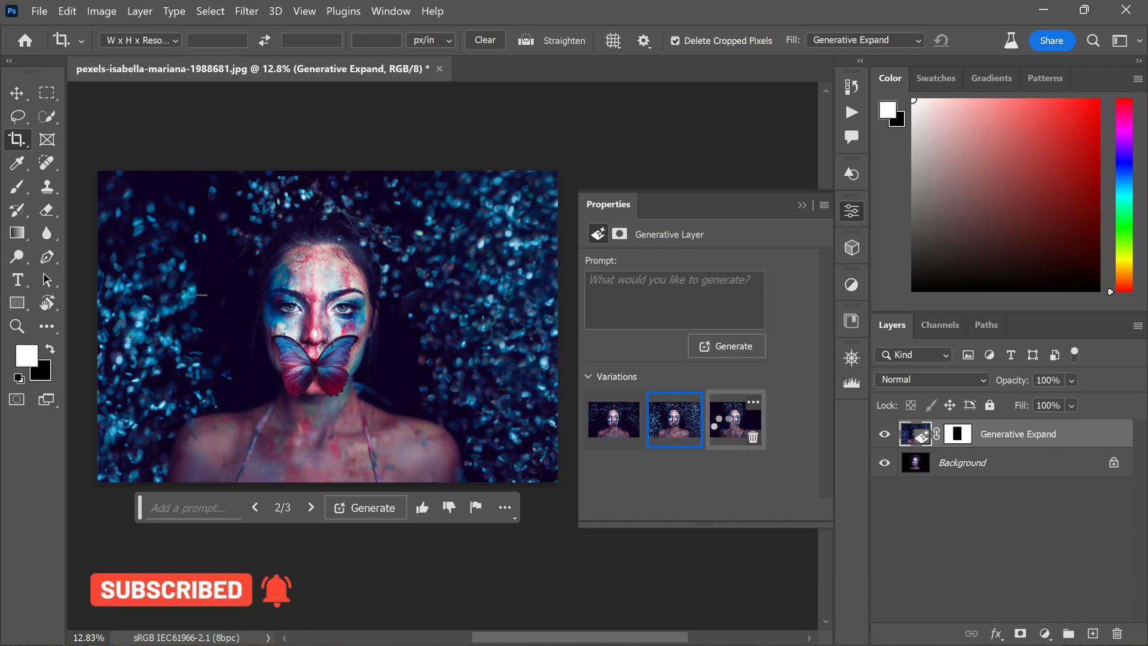
pyautogui.click(735, 420)
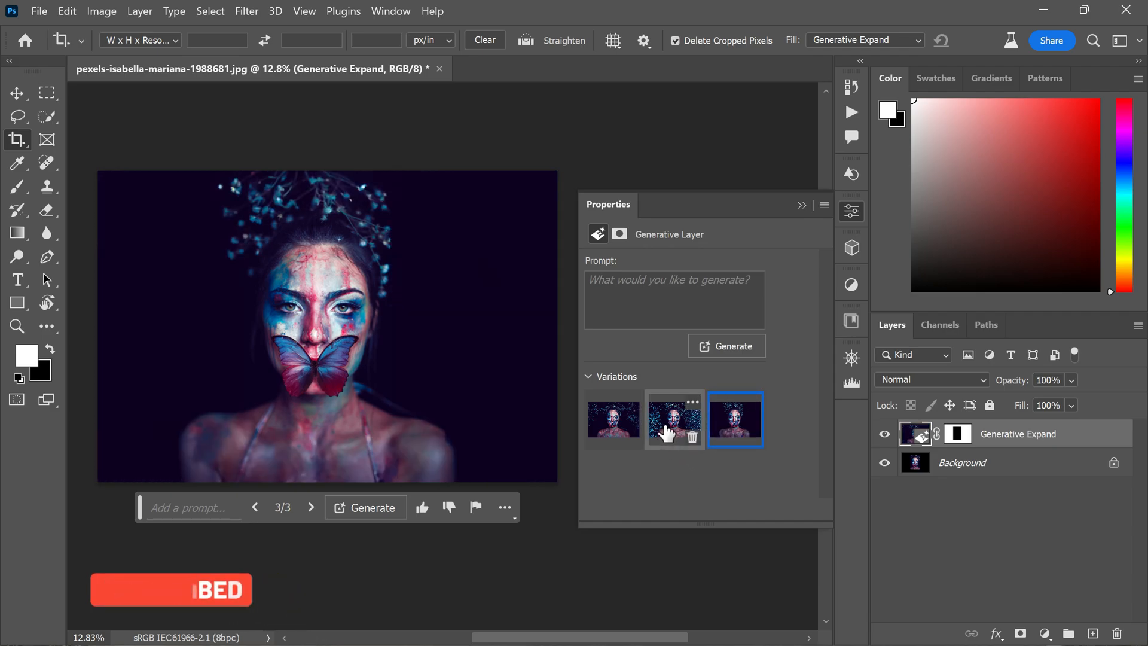
pyautogui.click(674, 420)
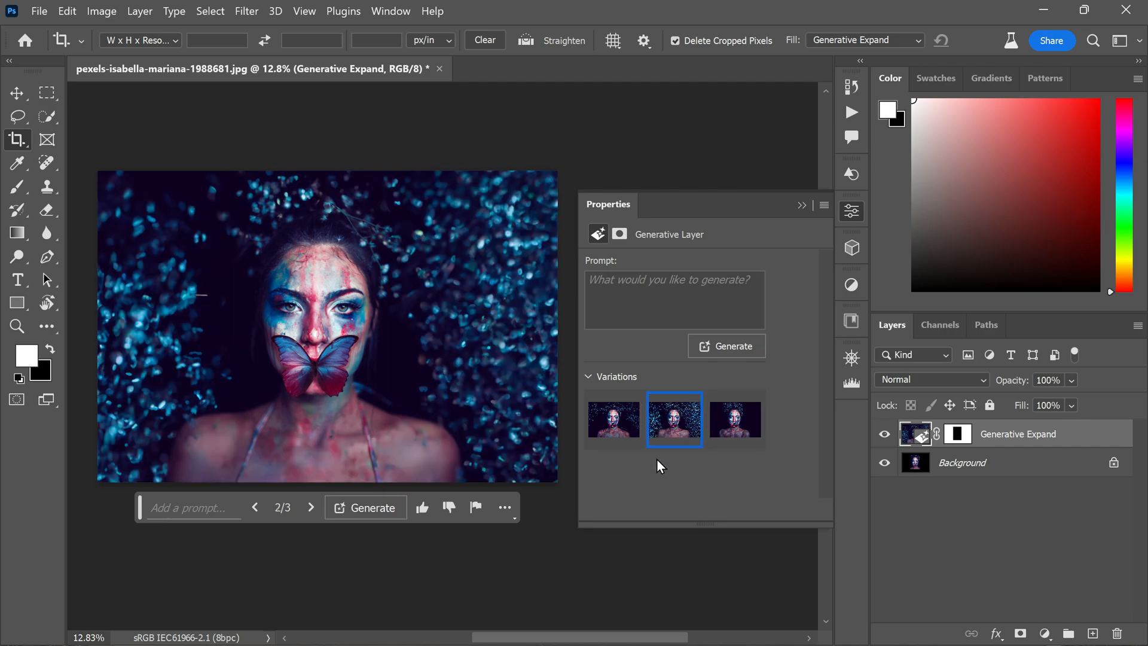
pyautogui.click(614, 420)
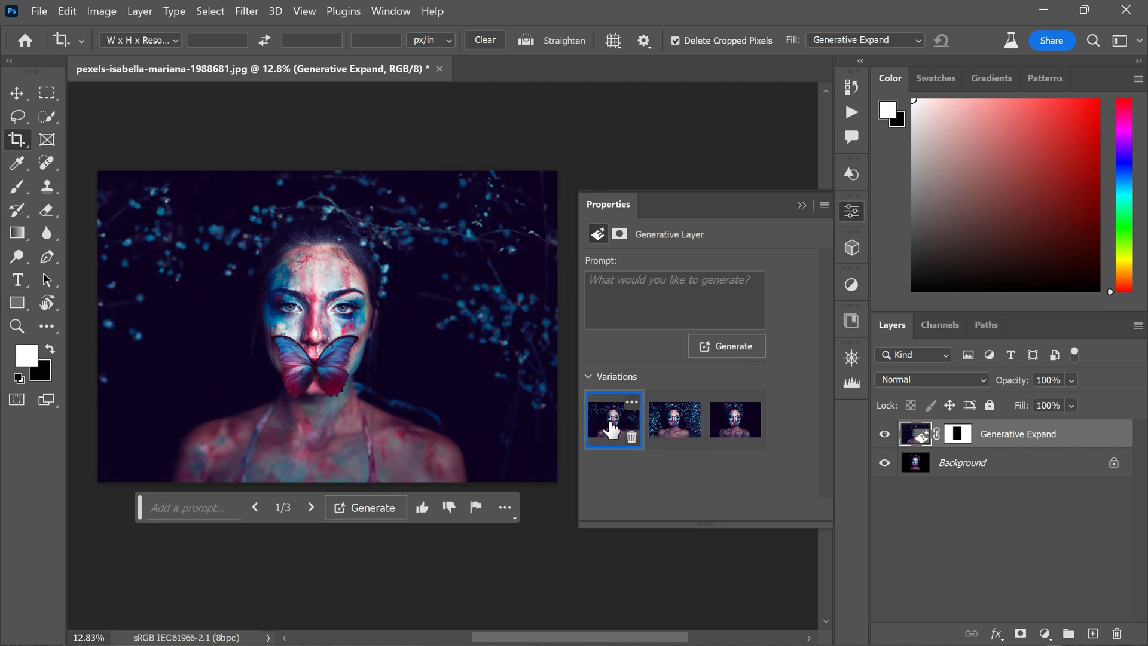
pyautogui.click(593, 68)
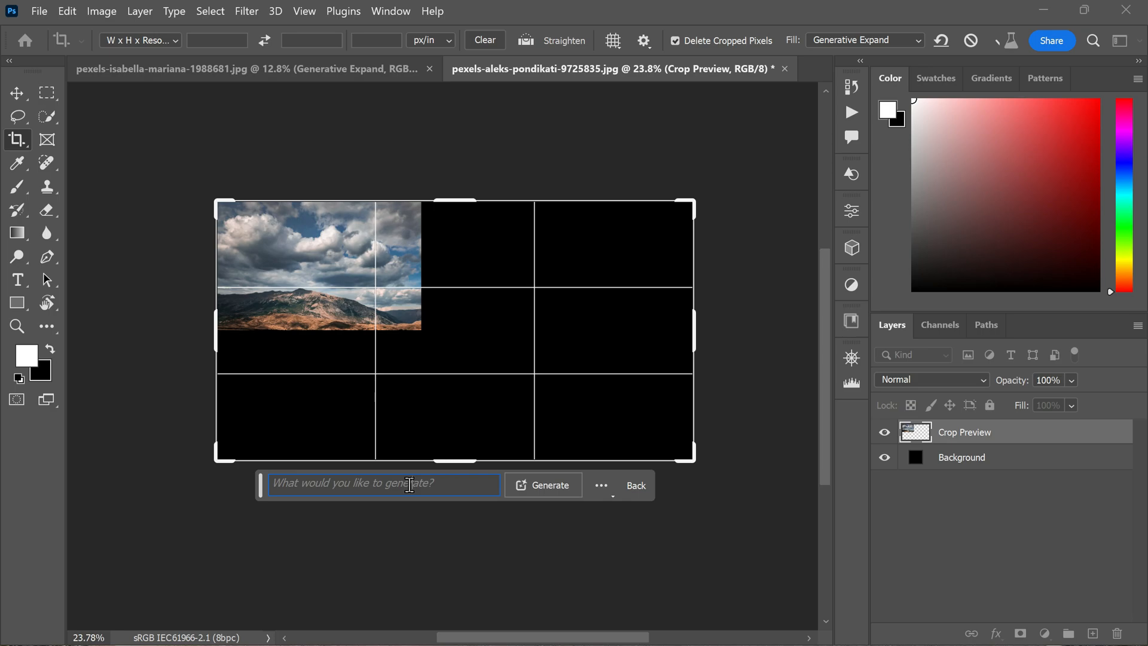
# Generate the mountain photo's expanded area with the prompt 'water reflection'
pyautogui.write('water reflec')
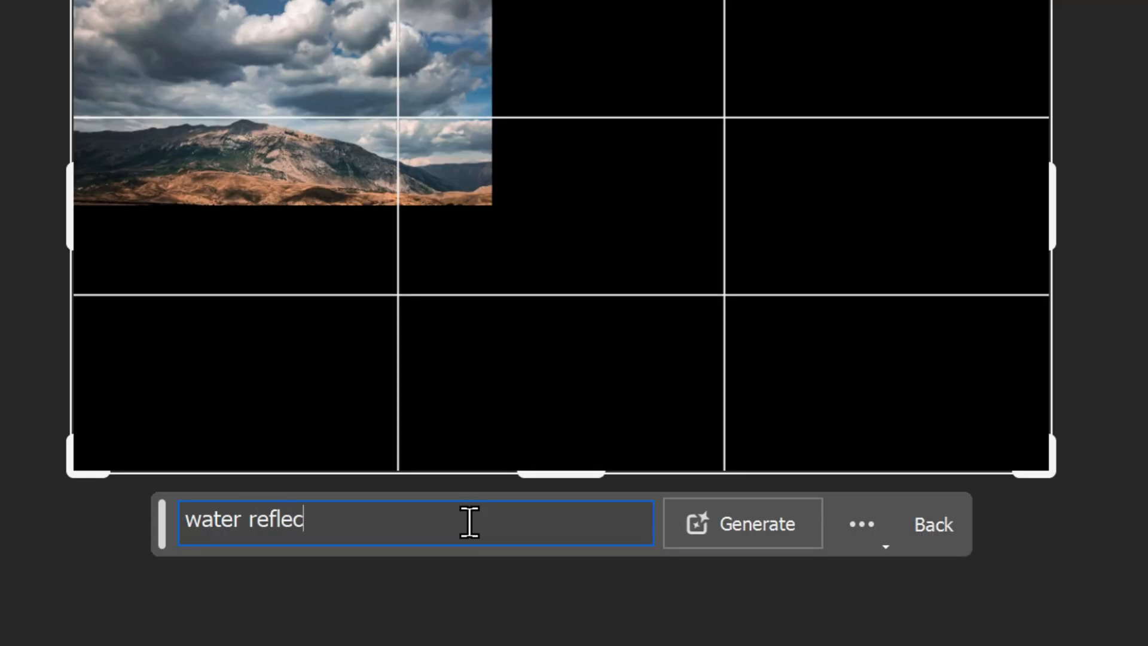
pyautogui.write('tion')
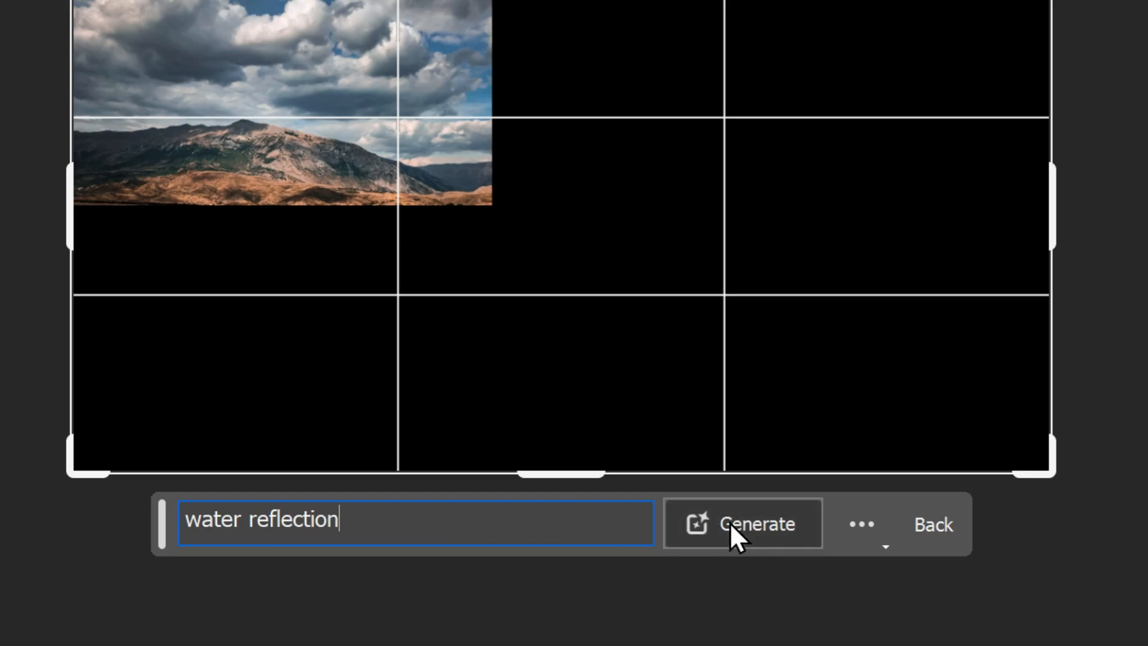
pyautogui.click(741, 524)
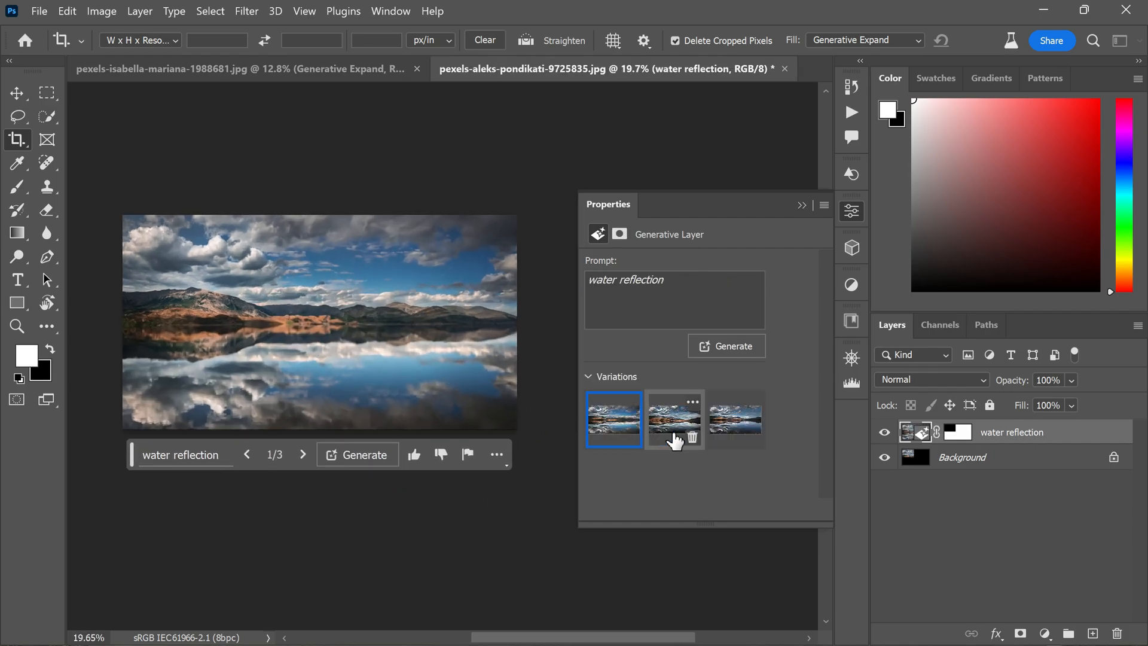
# Preview the third reflection variation, then return to the first with mirrored clouds
pyautogui.click(735, 420)
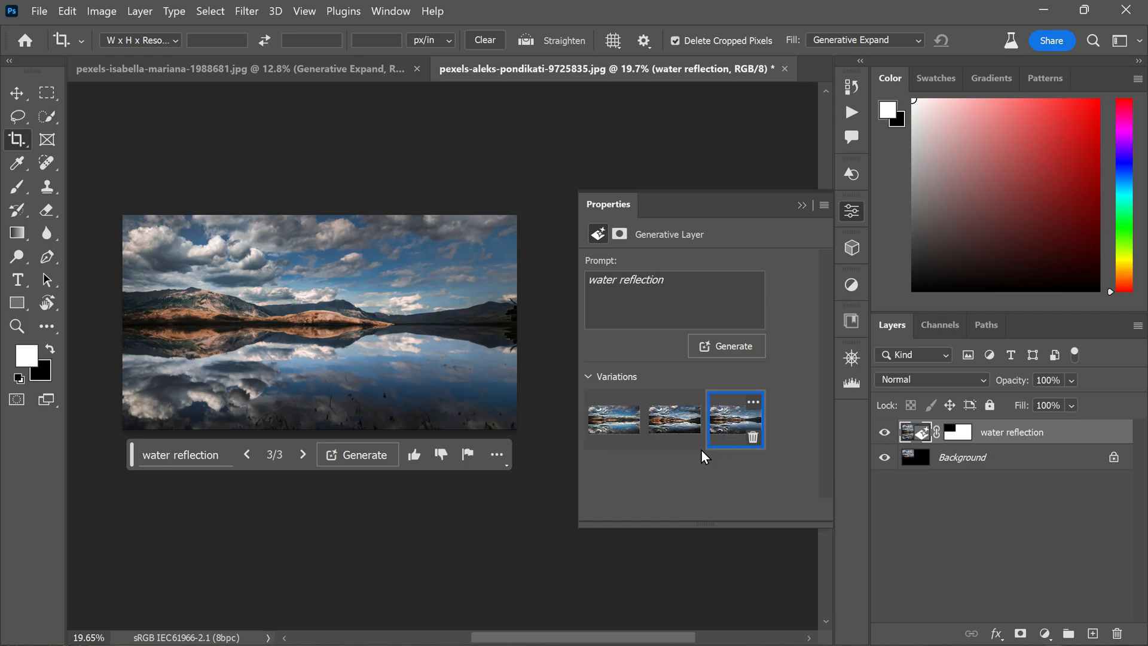
pyautogui.click(614, 419)
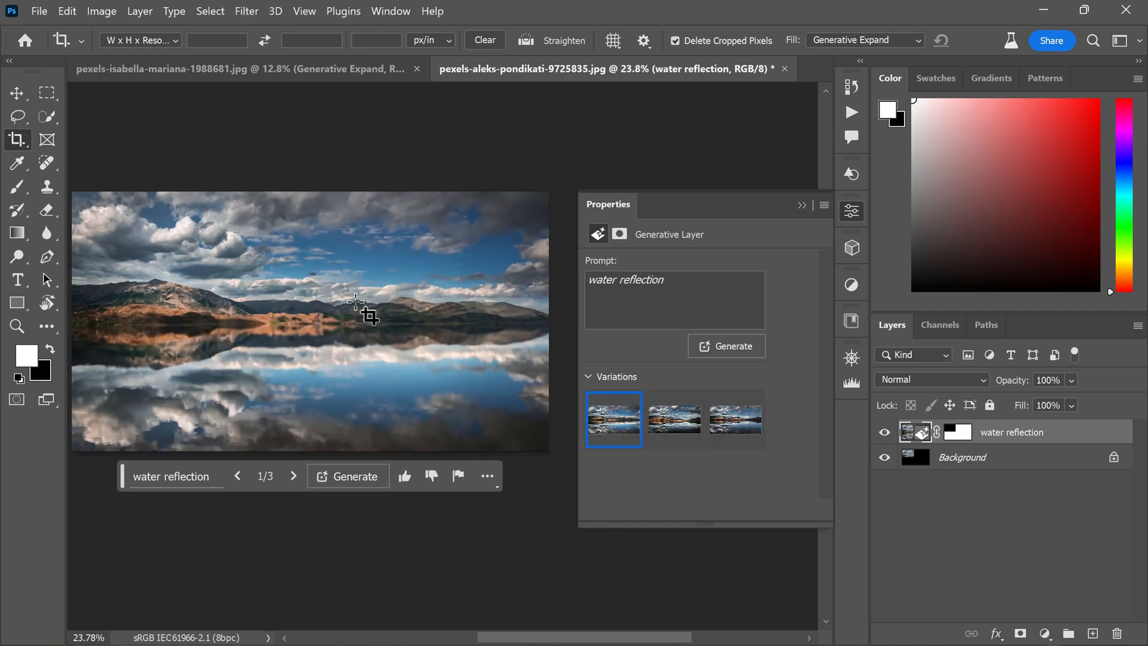